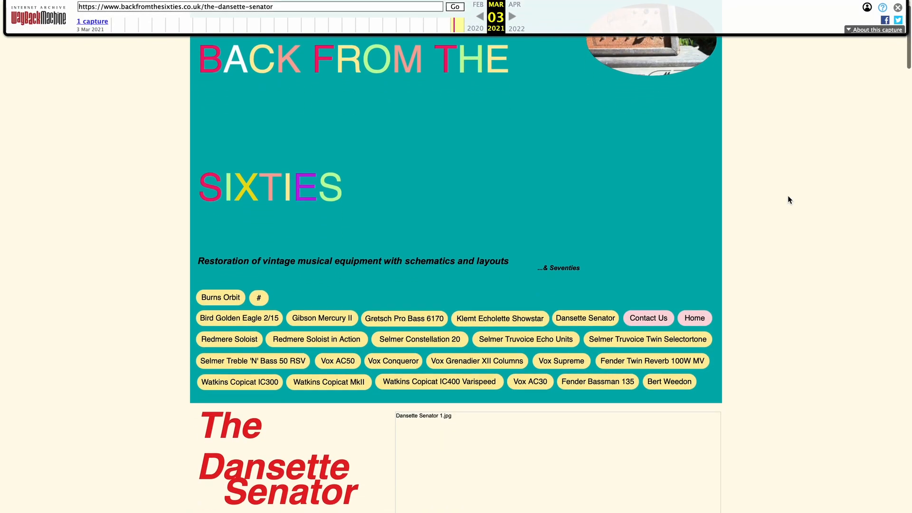
scroll("down", 3)
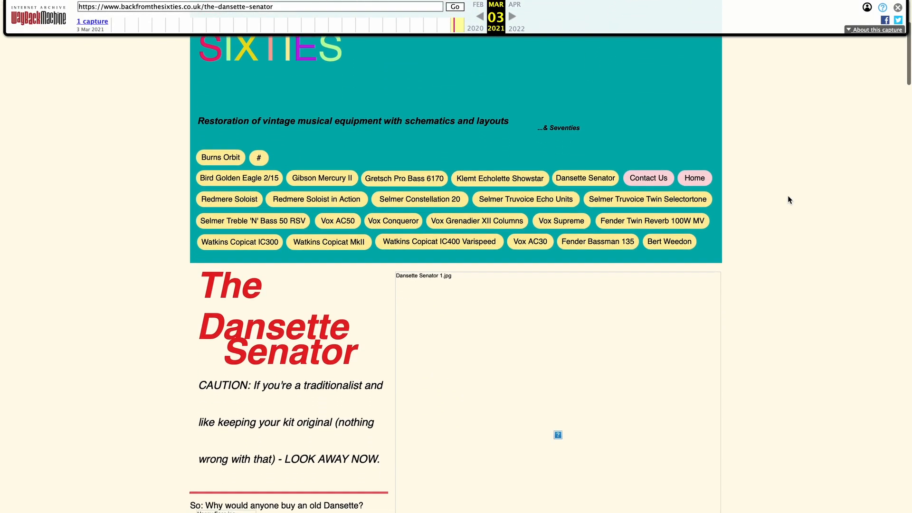
scroll("down", 3)
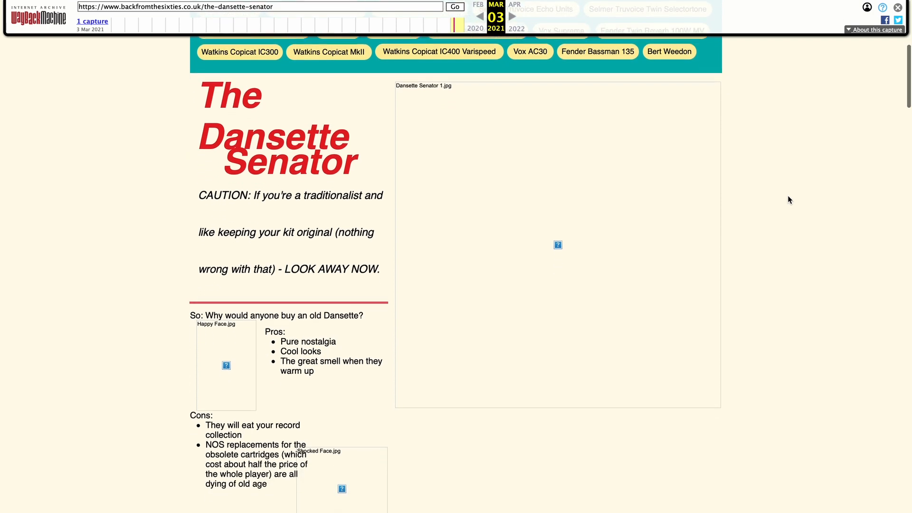
scroll("down", 3)
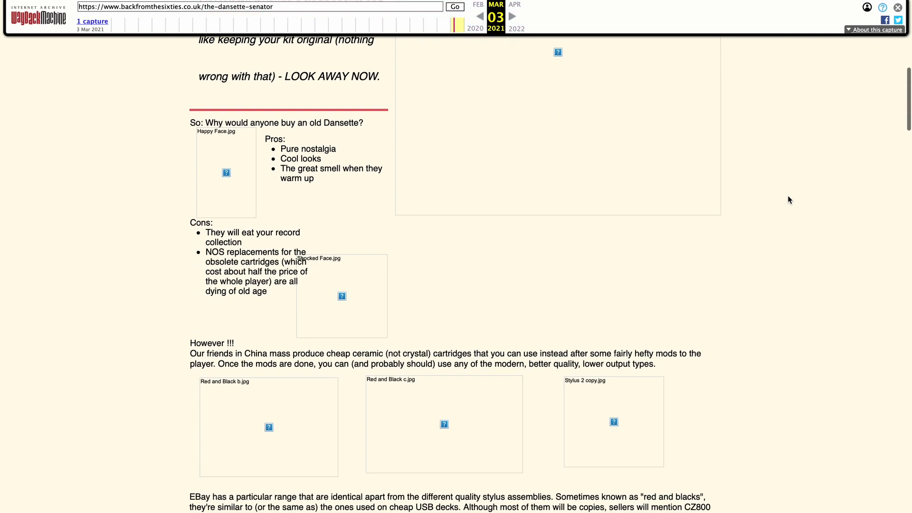
scroll("down", 3)
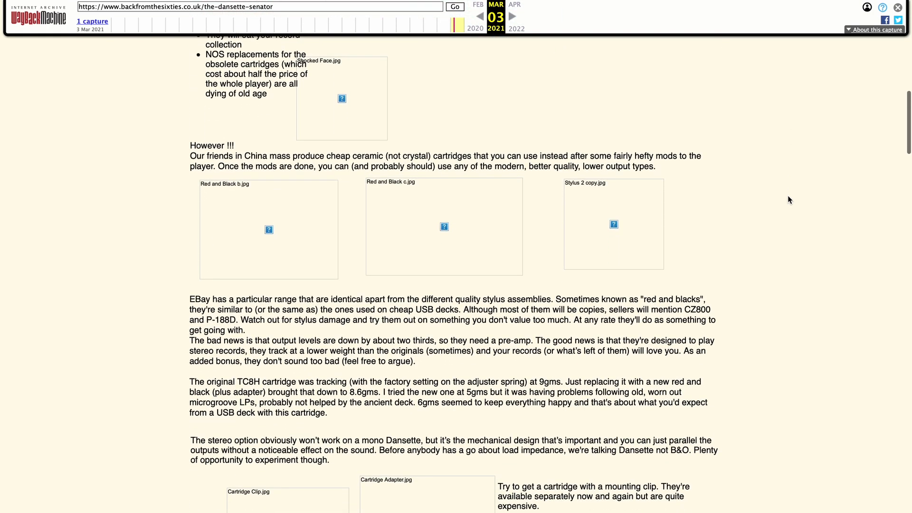
scroll("down", 3)
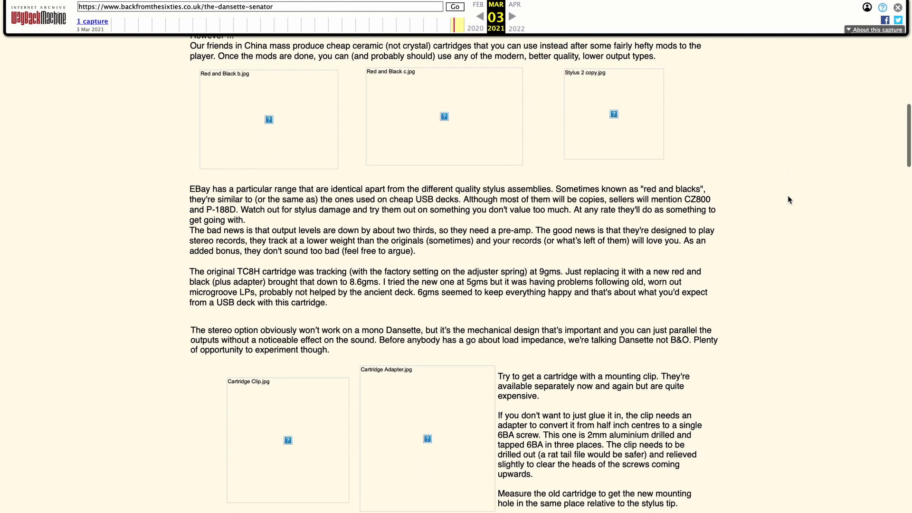
scroll("down", 3)
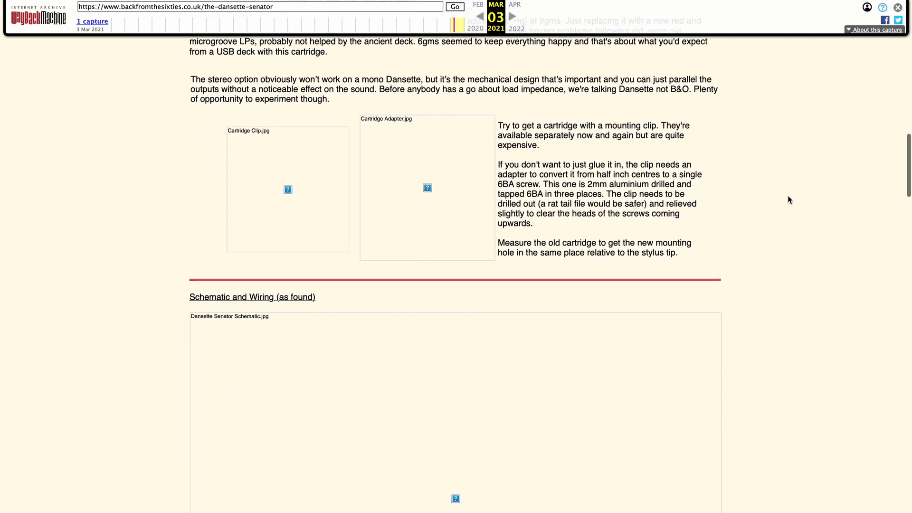
scroll("down", 3)
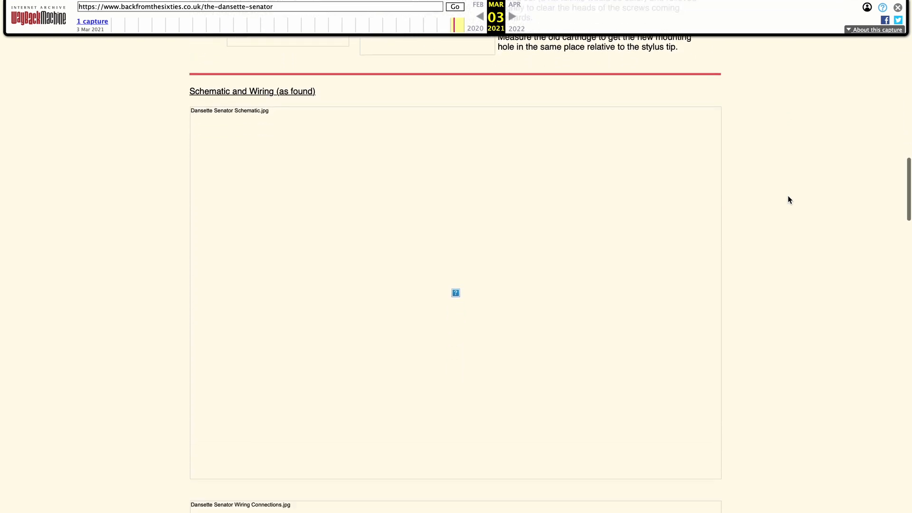